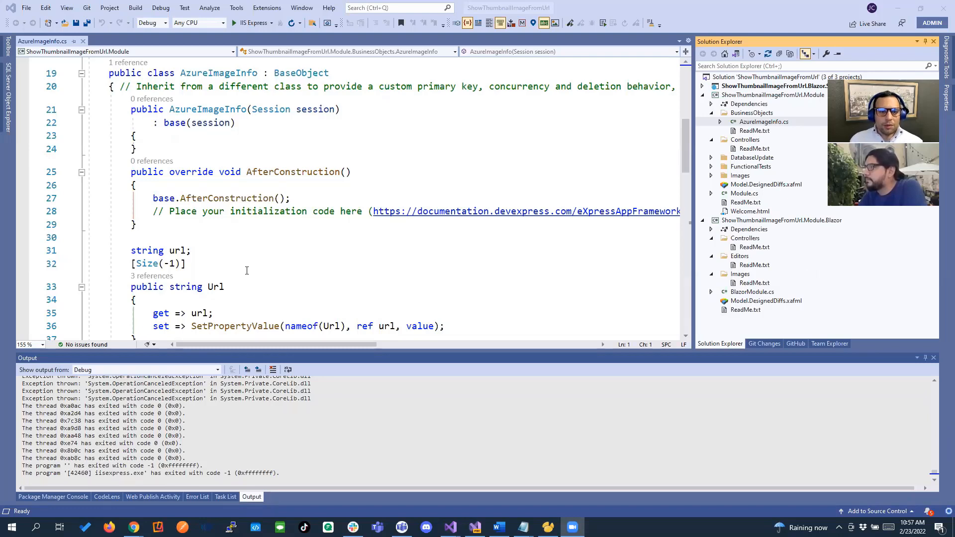
Step: Run the XAF Blazor app in the browser and open the empty Azure Image Info list
scroll(up, 3)
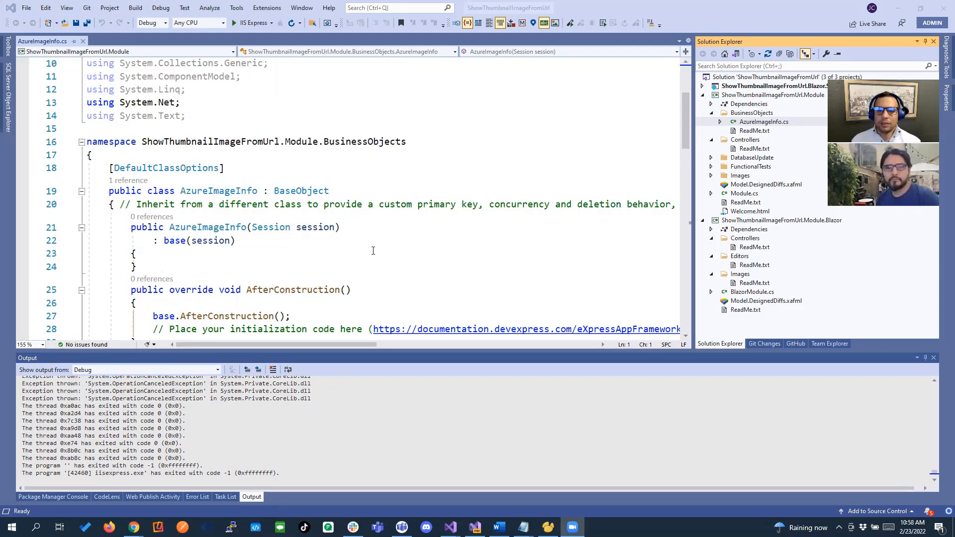
scroll(down, 3)
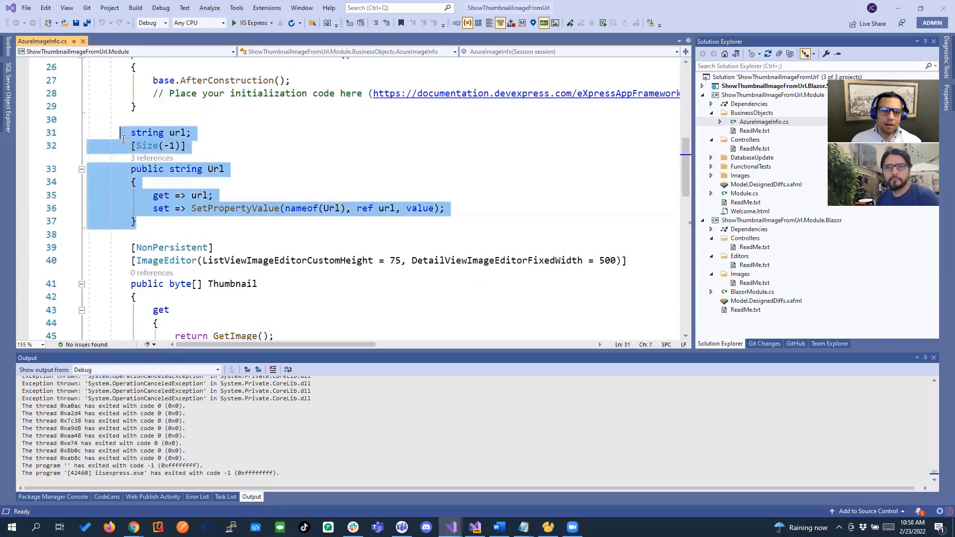
scroll(down, 3)
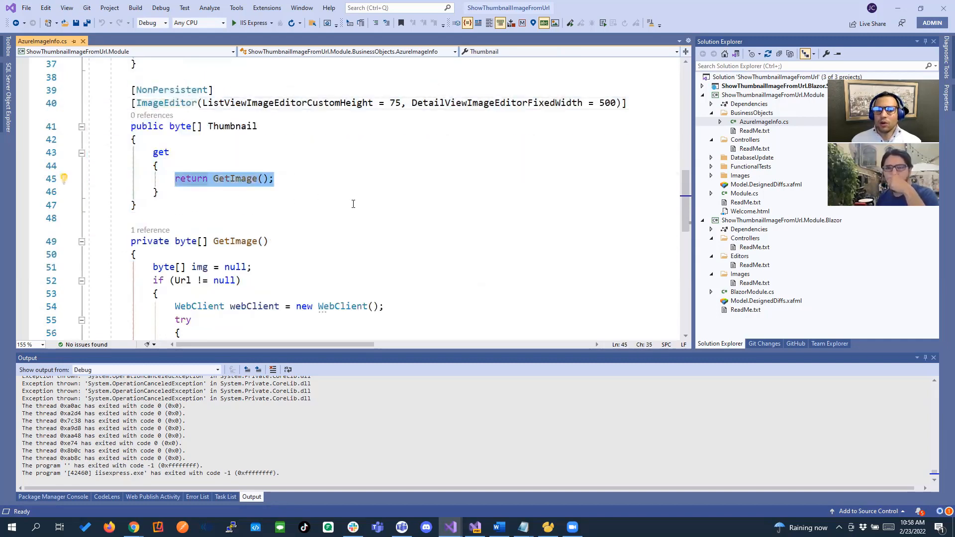
scroll(down, 3)
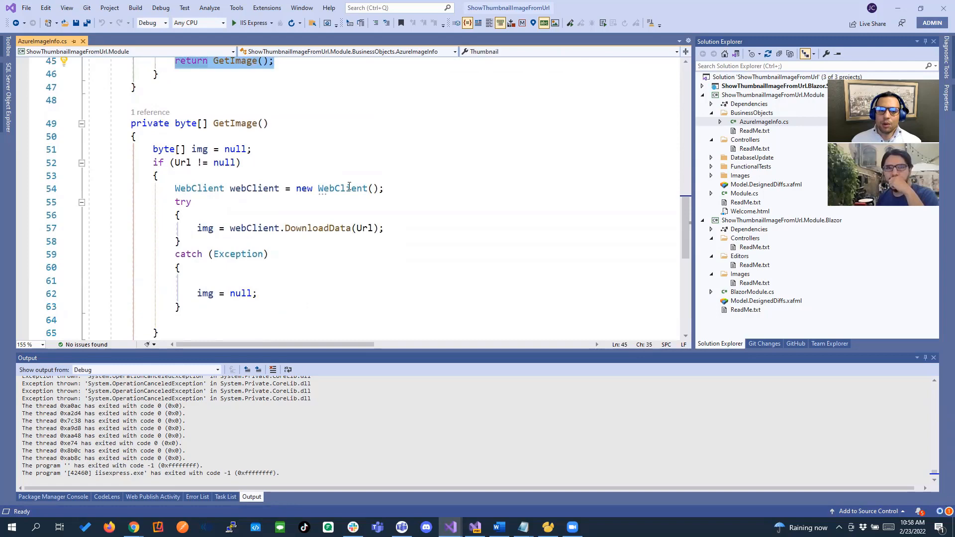
scroll(down, 3)
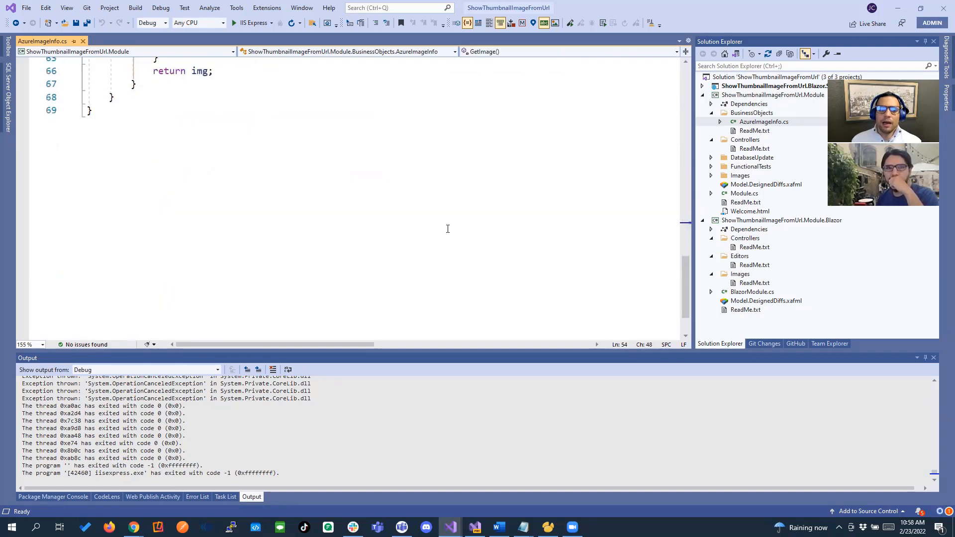
click(271, 22)
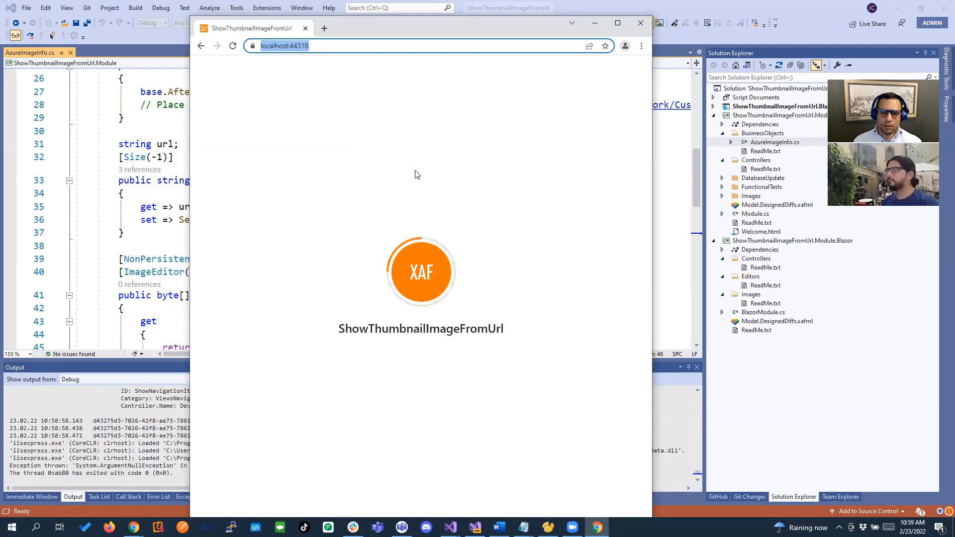
mouse_move(464, 190)
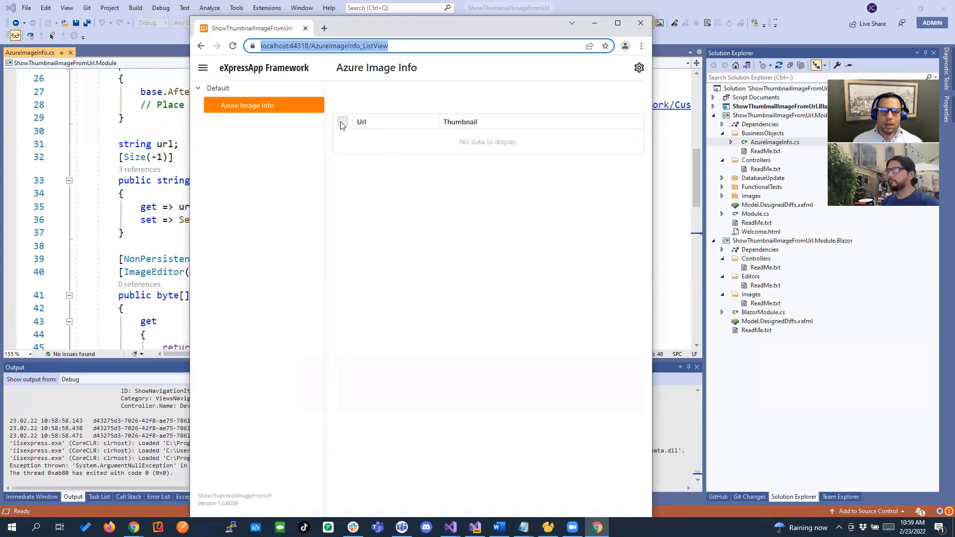
mouse_move(535, 29)
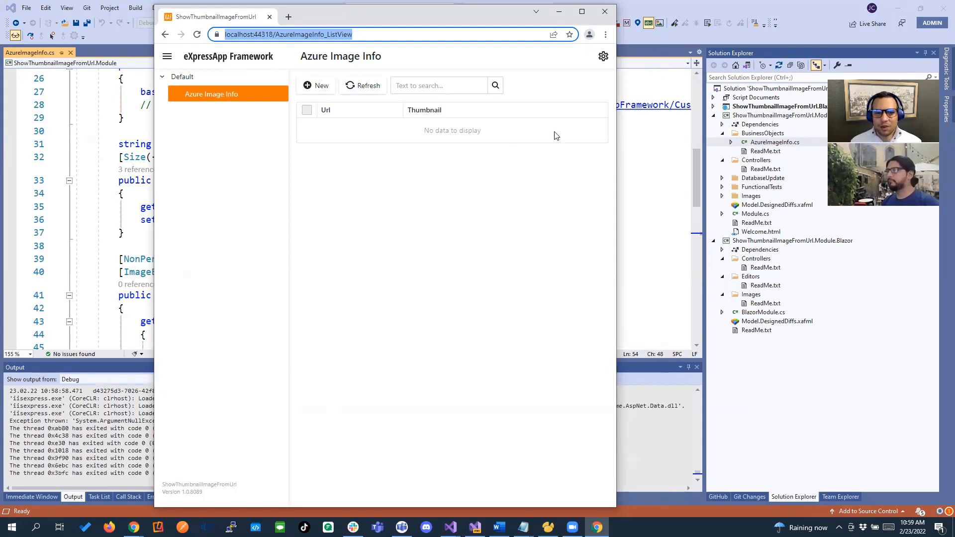
mouse_move(449, 103)
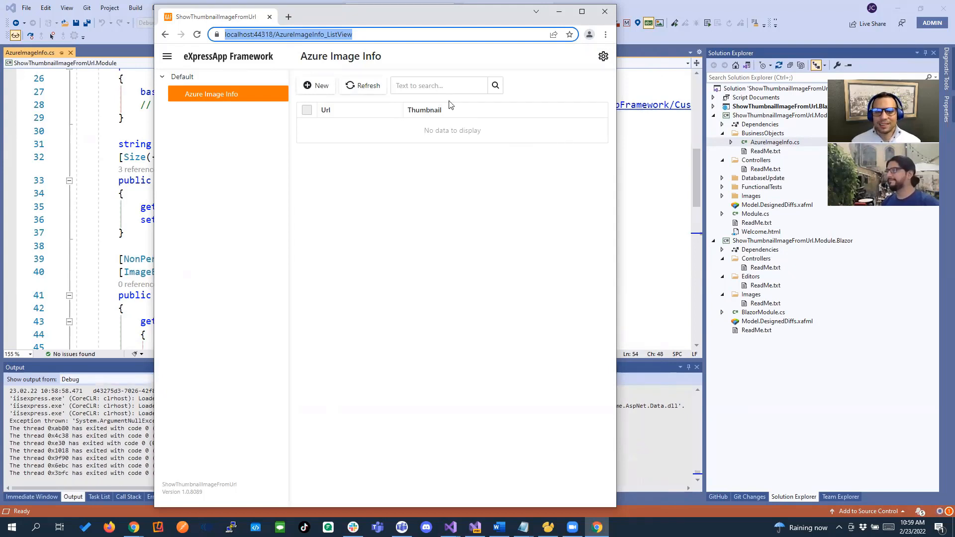
click(316, 85)
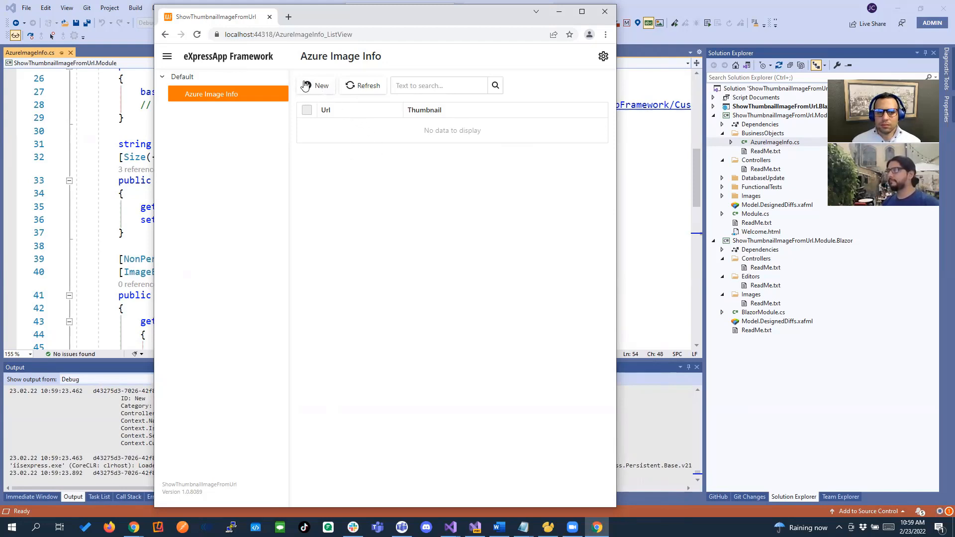
click(316, 85)
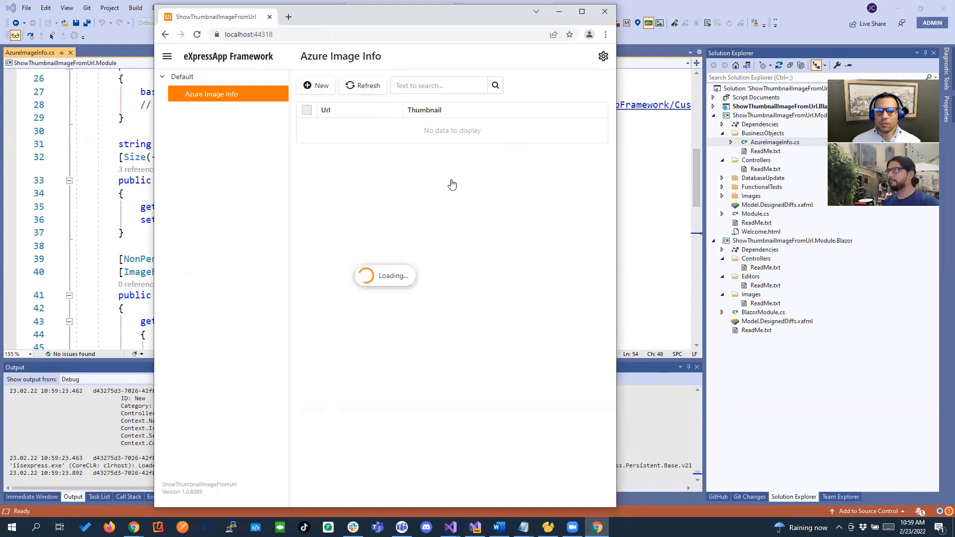
click(316, 85)
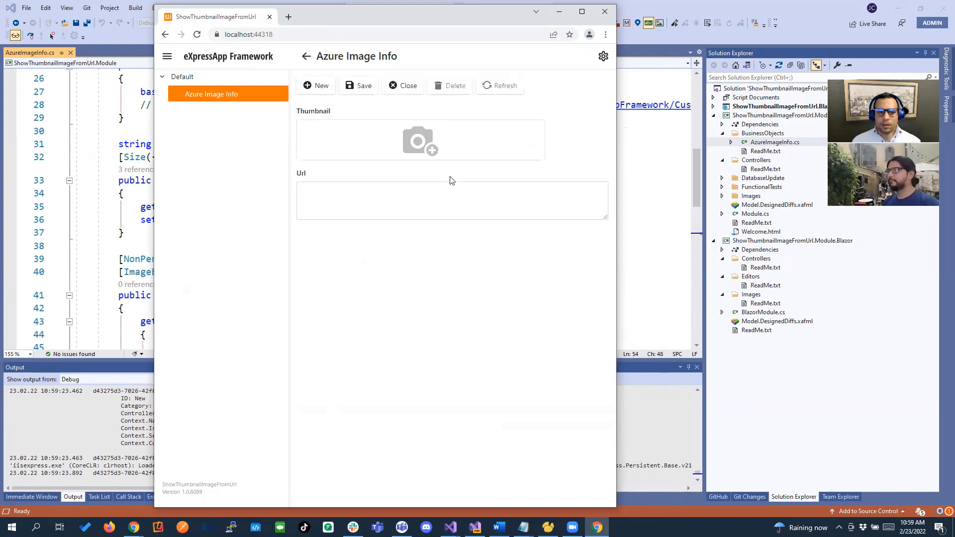
text(https://xafmarin.com/wp-content/uploads/2020/09/jose.png)
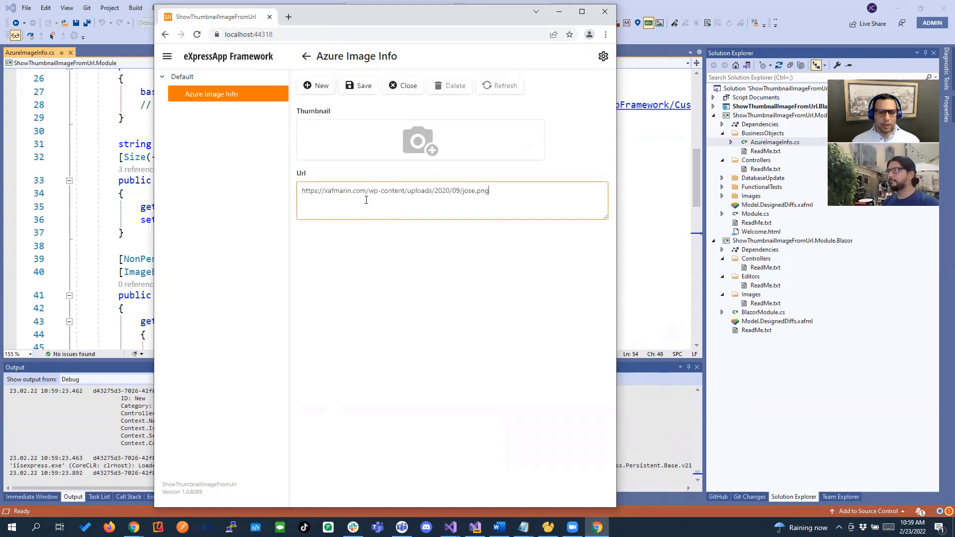
click(358, 85)
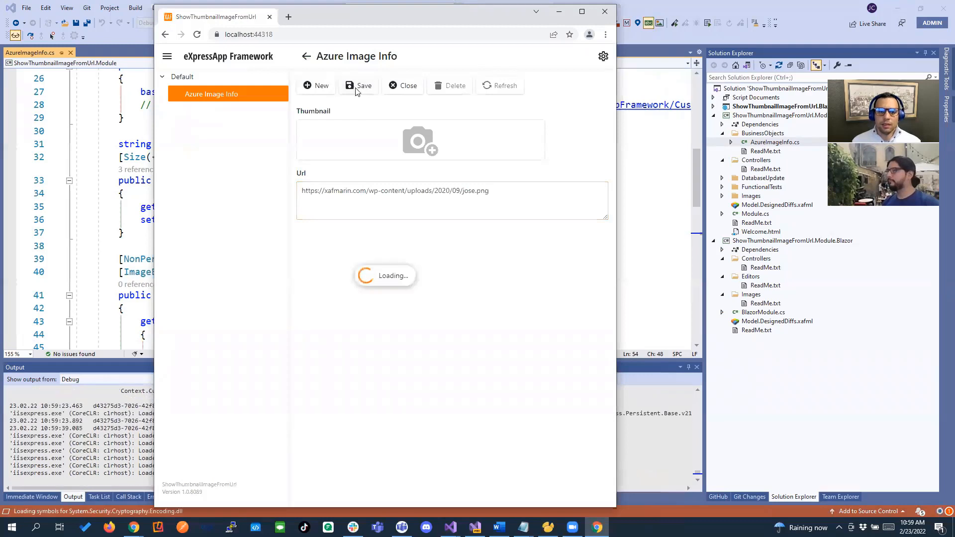
click(359, 85)
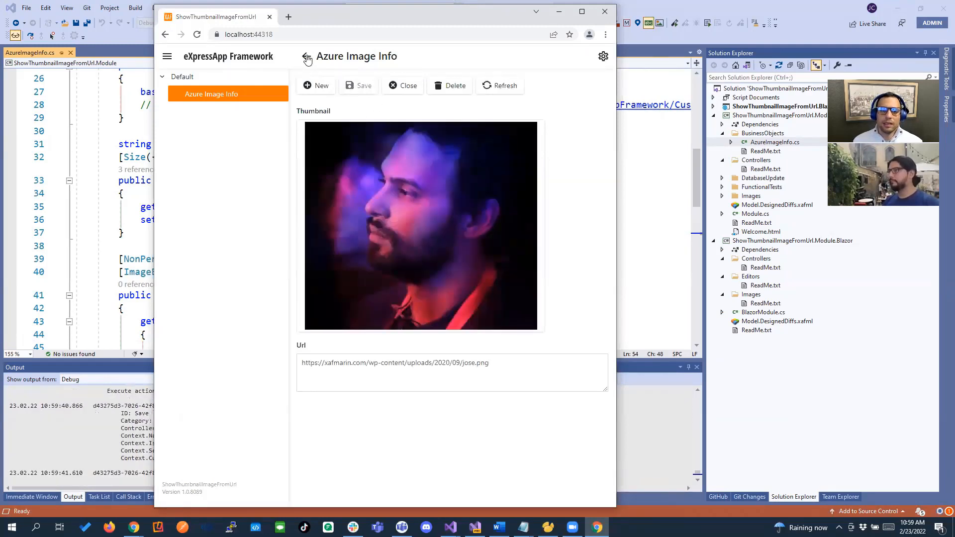
click(306, 57)
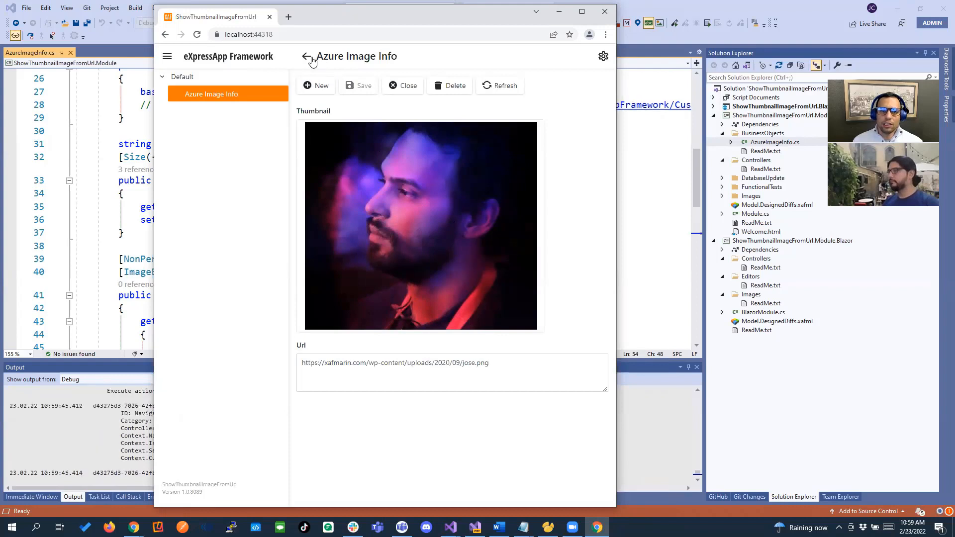
click(307, 56)
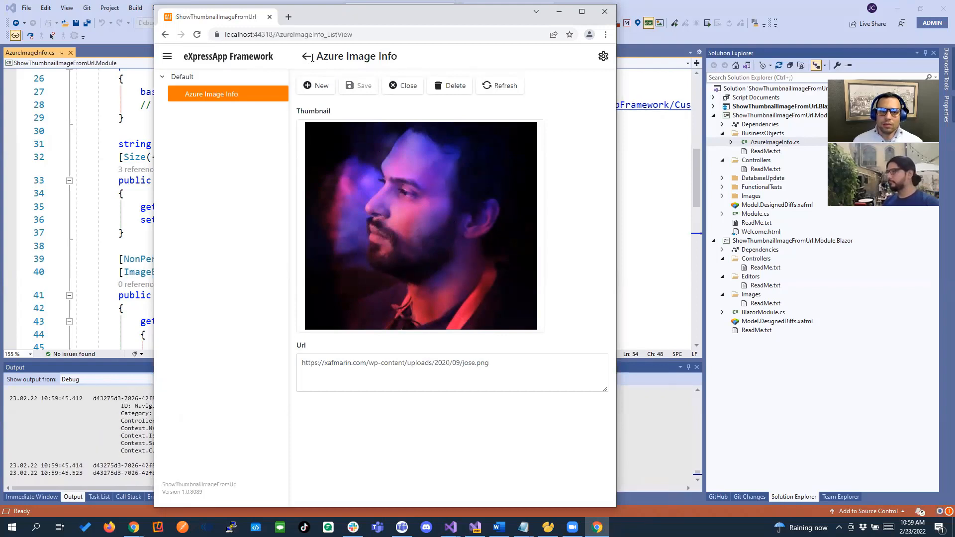
Step: Go back to the list to see the jose.png row with its portrait thumbnail
click(306, 57)
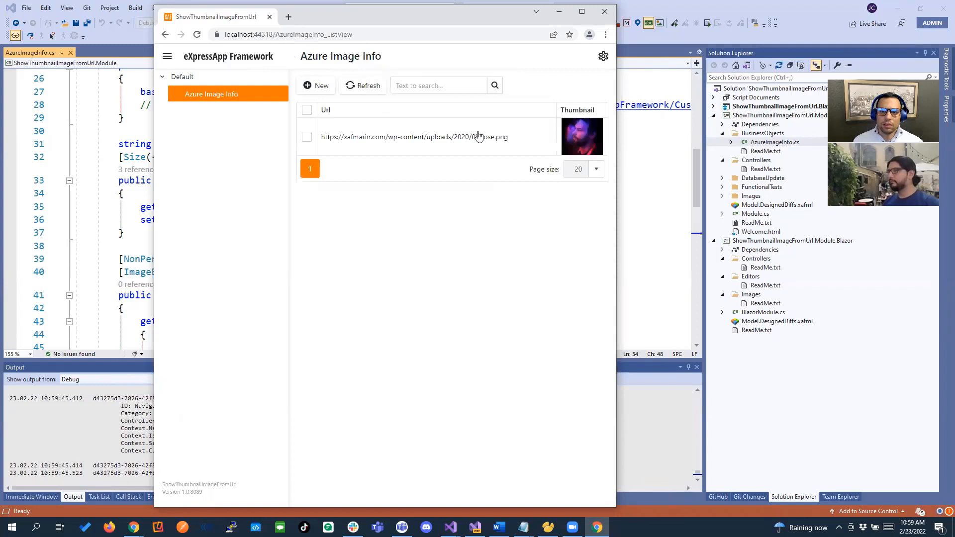
mouse_move(590, 144)
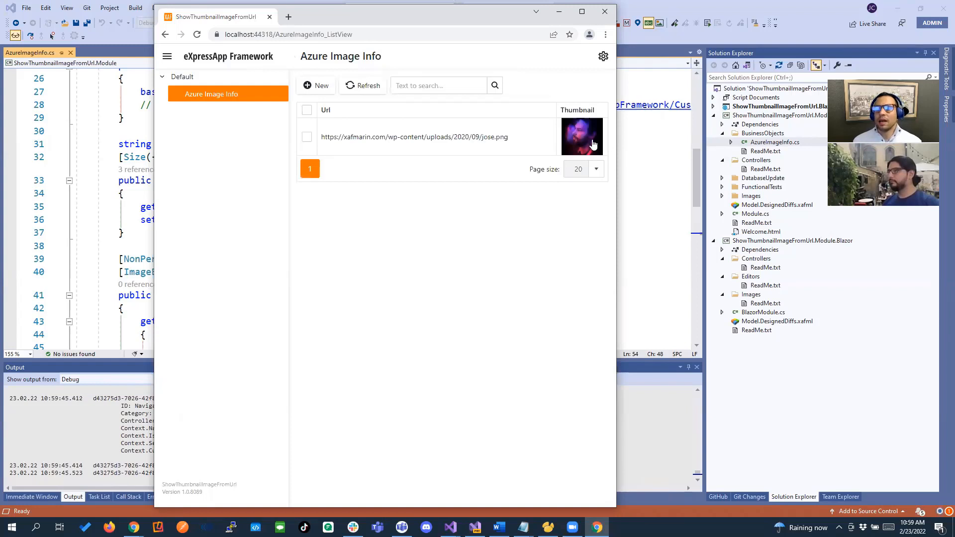